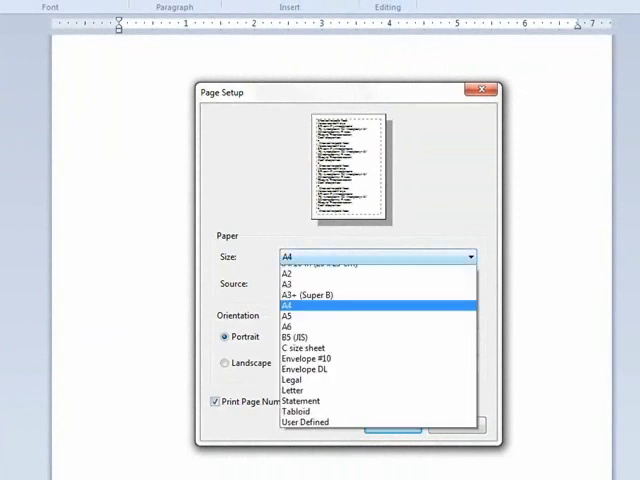
Choose A4 paper in portrait with 0.5-inch margins and confirm Page Setup
left_click(286, 284)
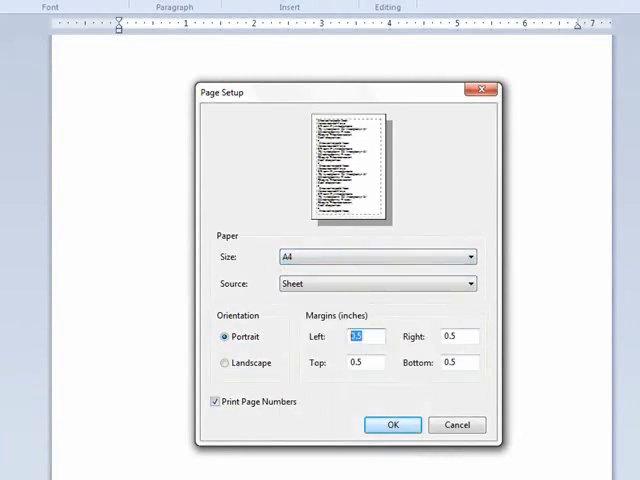
left_click(391, 424)
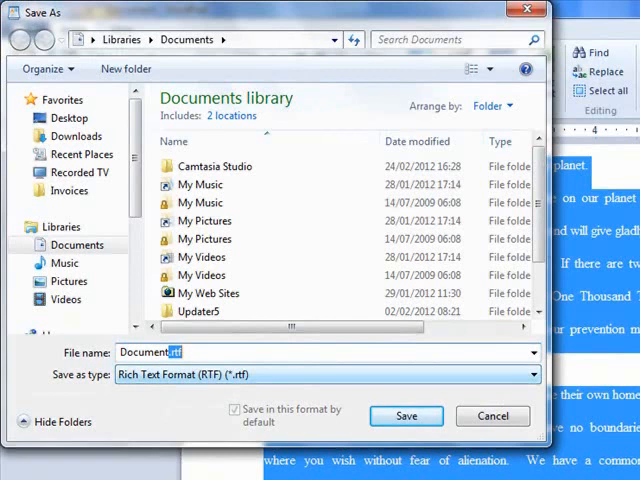
Save Document.rtf as Rich Text Format in the Documents library
left_click(405, 415)
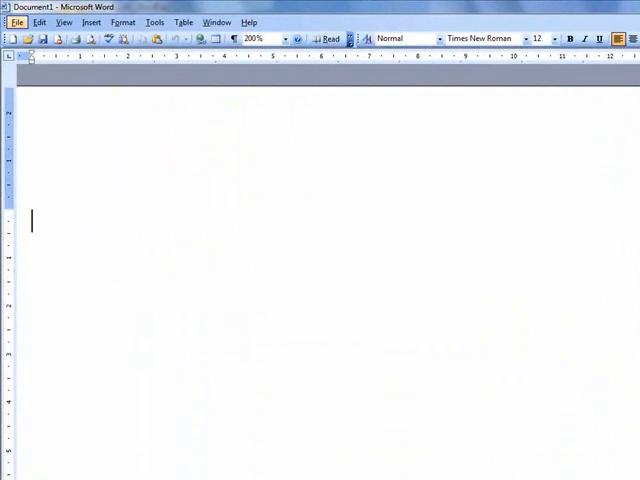